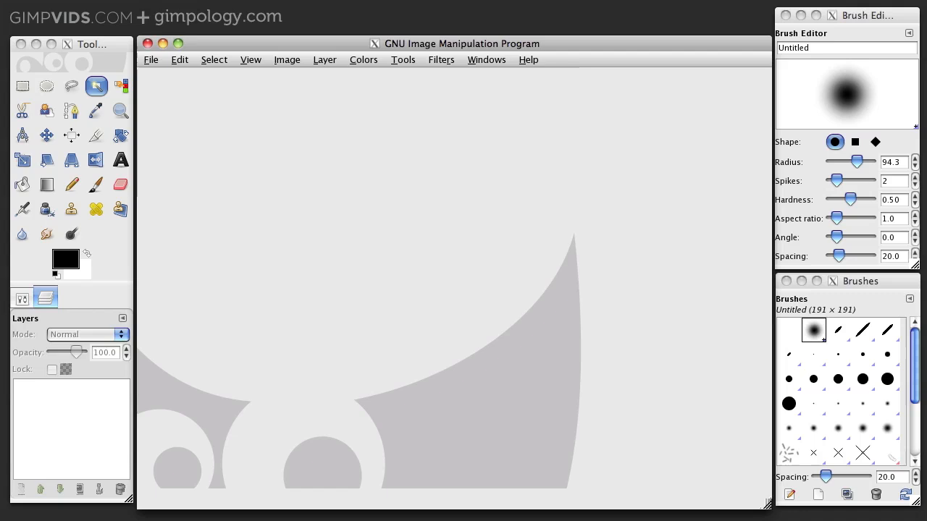
mouse_move(150, 60)
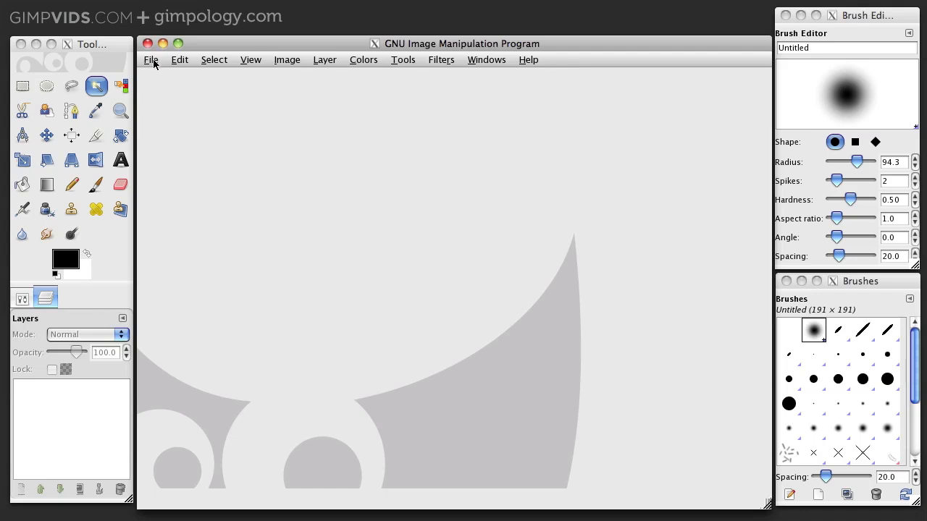
- Create a new blank white image at 640 × 400 pixels
click(151, 60)
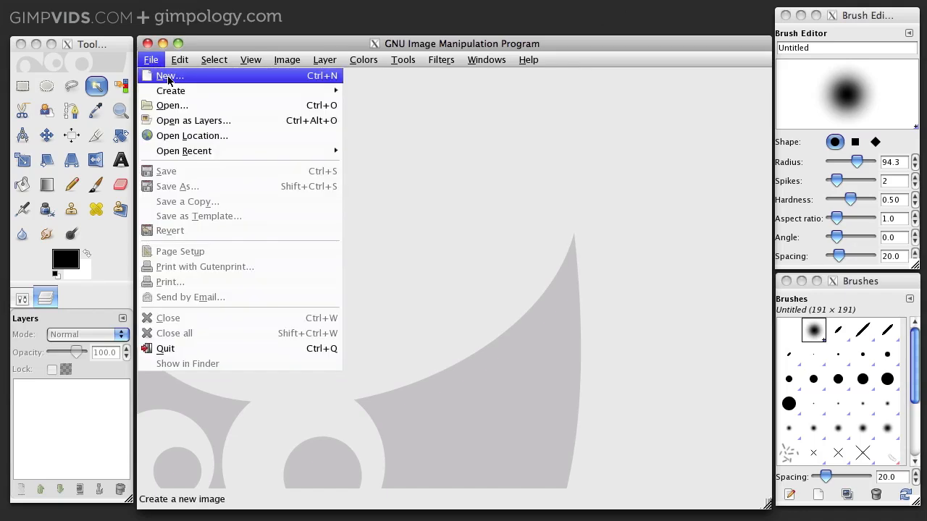
click(170, 75)
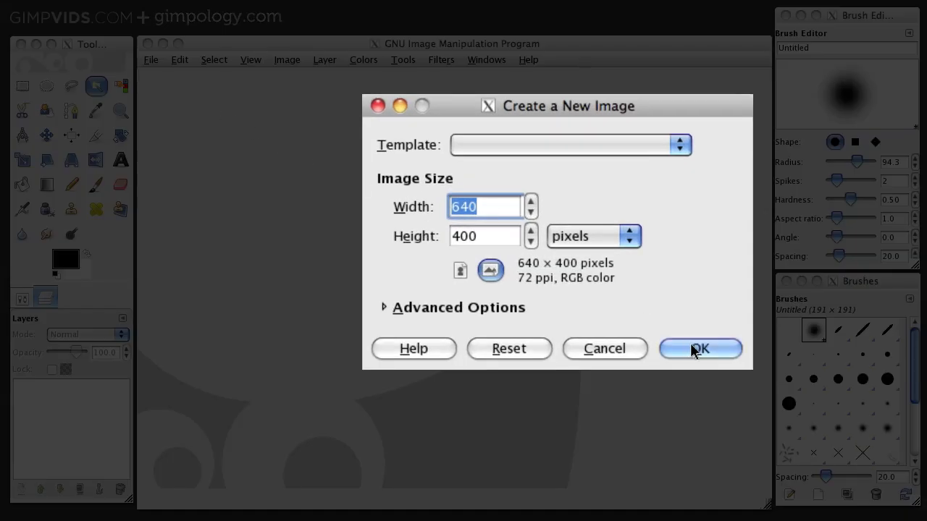
click(699, 347)
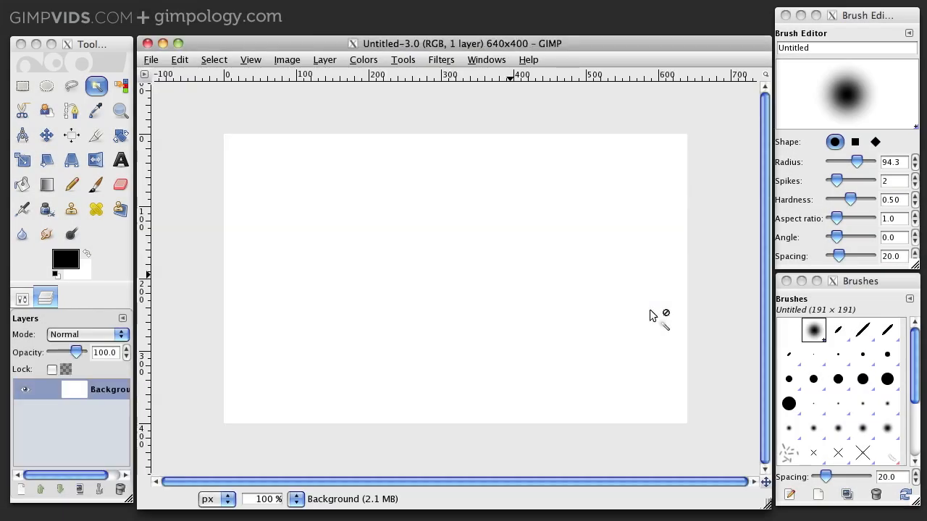
mouse_move(230, 243)
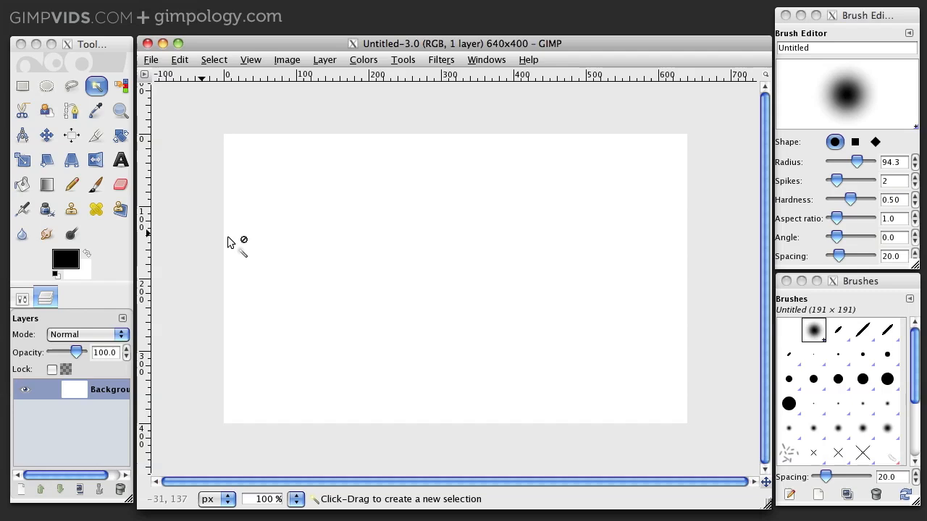
mouse_move(65, 259)
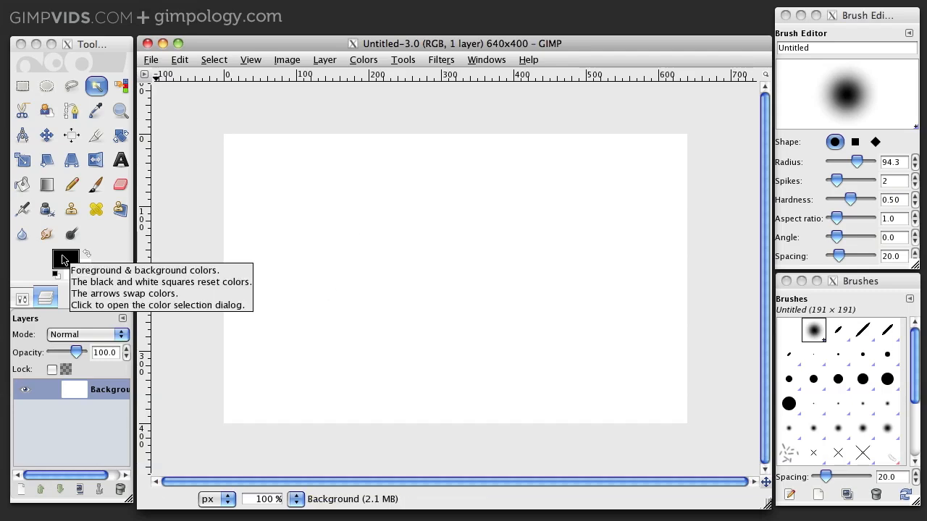
- Set muted blue foreground and light sky blue background, then fill the canvas with a vertical gradient
click(64, 255)
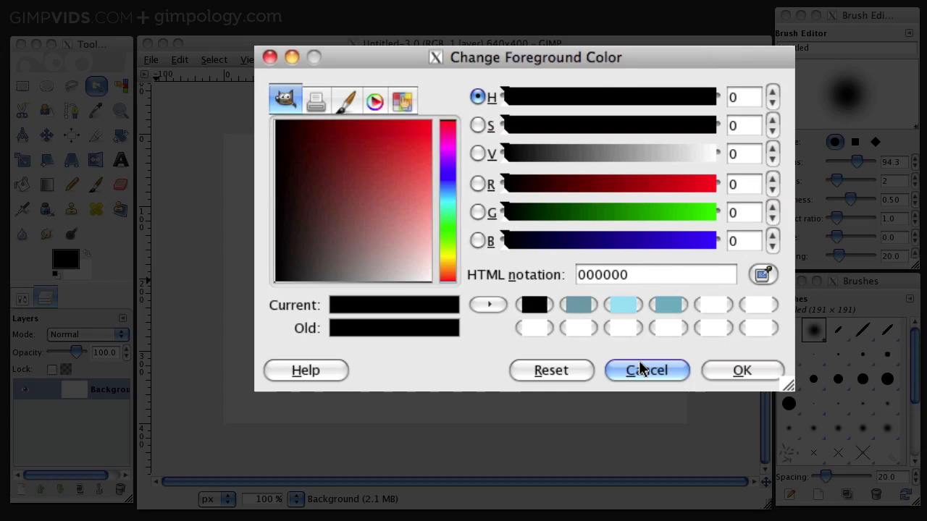
click(645, 371)
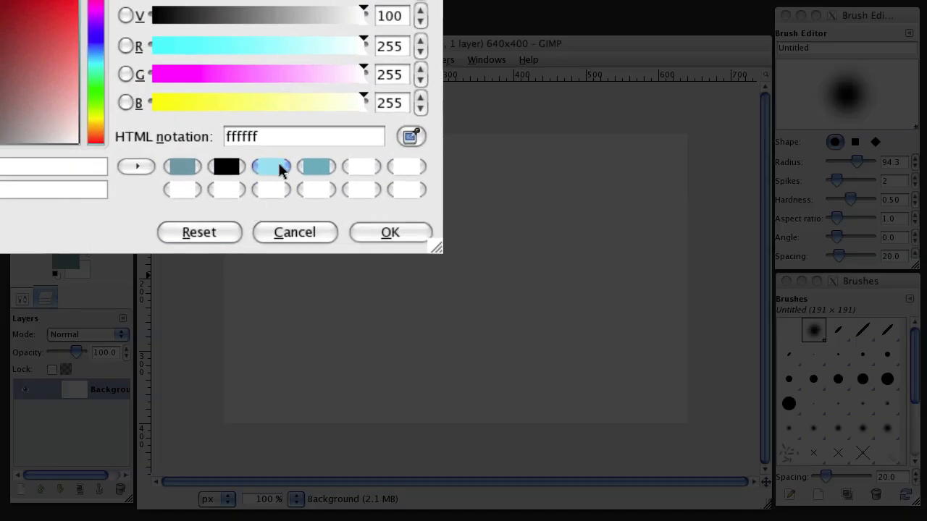
click(389, 232)
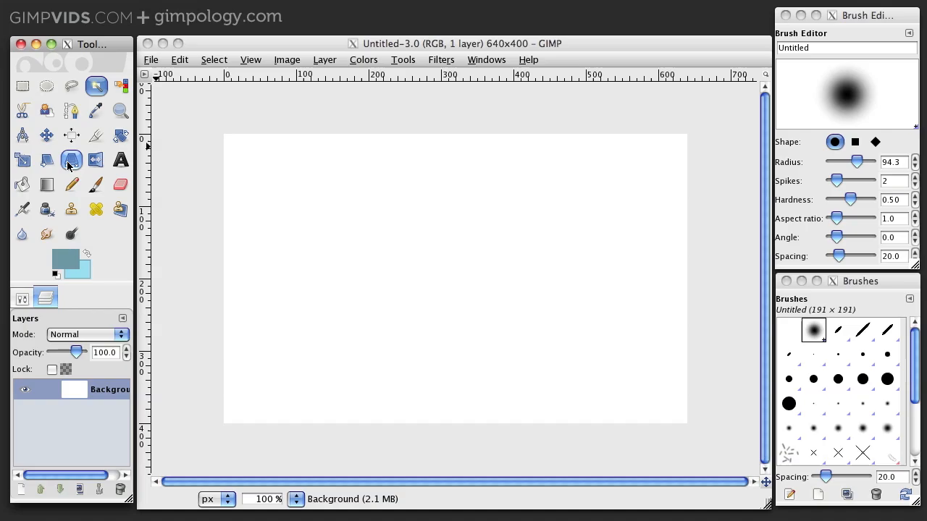
click(46, 183)
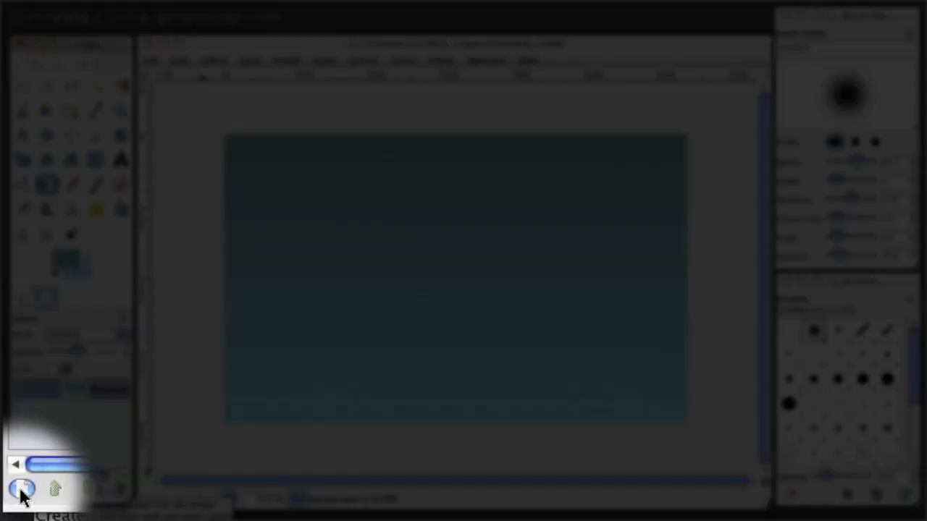
- Add a transparent layer named 'cloud' above the gradient background
click(21, 490)
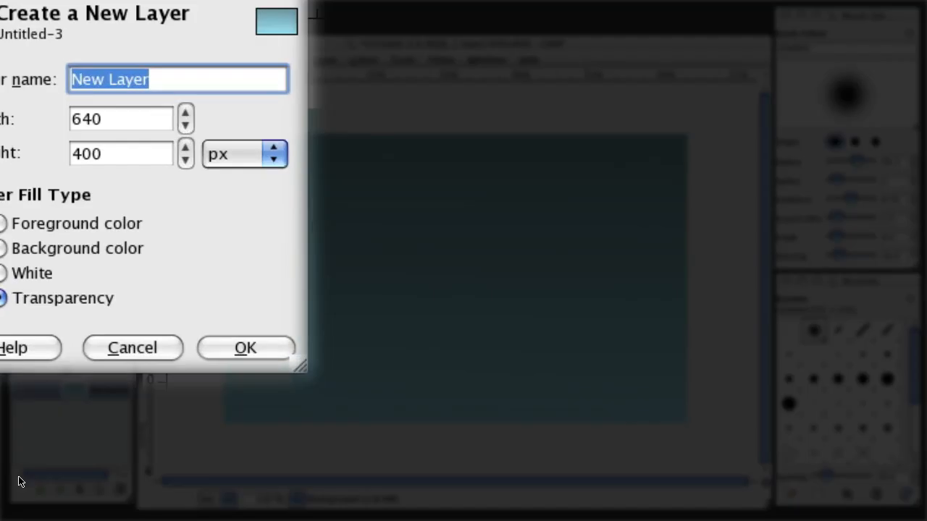
text(cloud)
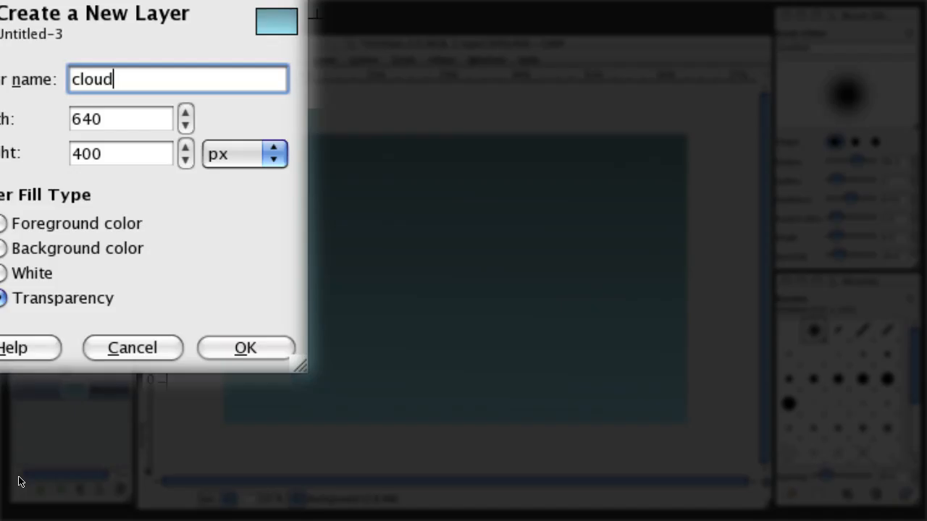
click(247, 347)
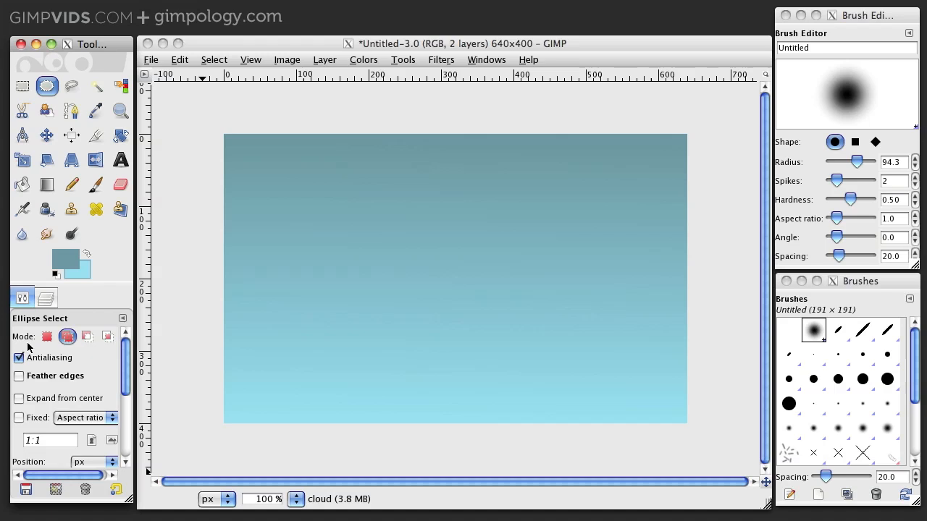
mouse_move(290, 281)
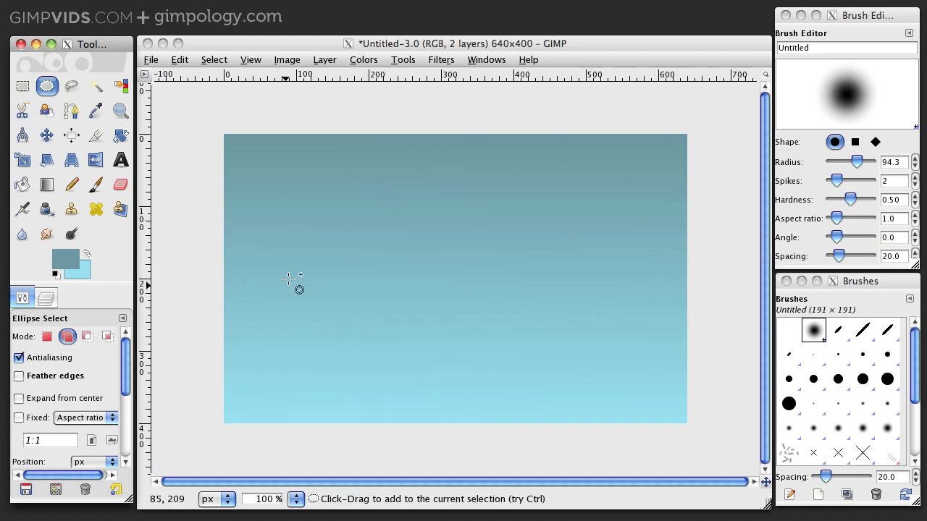
mouse_move(398, 249)
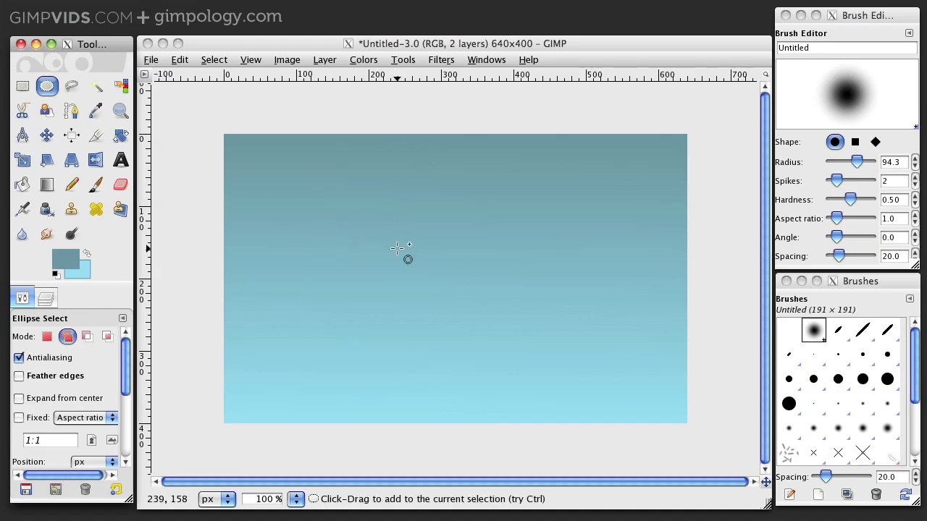
mouse_move(369, 199)
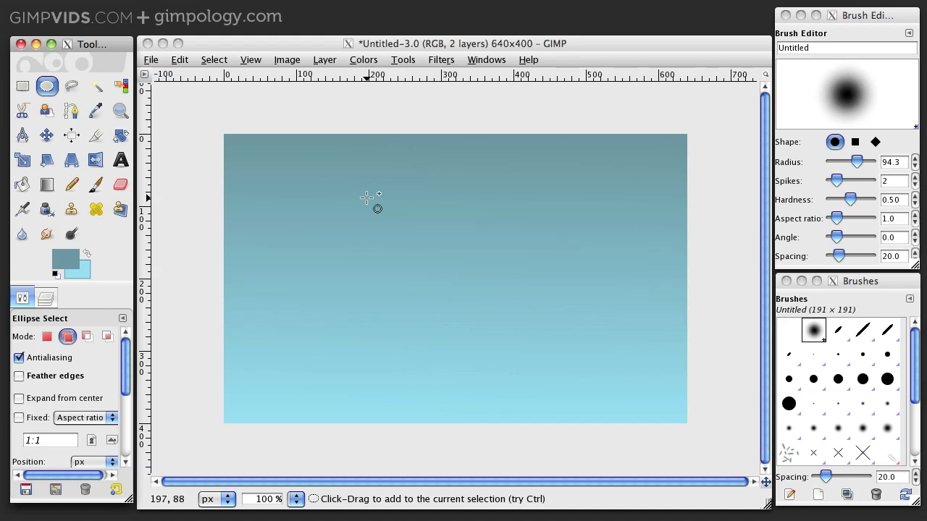
mouse_move(368, 197)
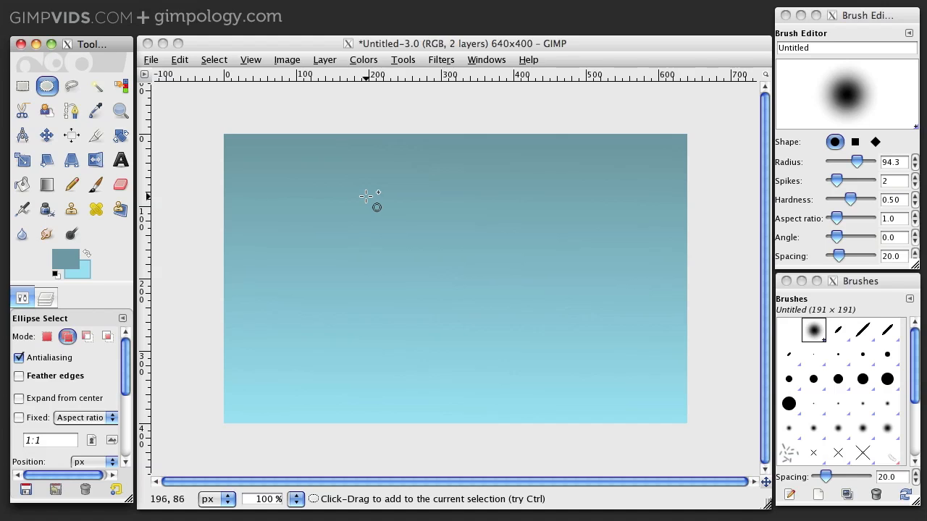
mouse_move(368, 196)
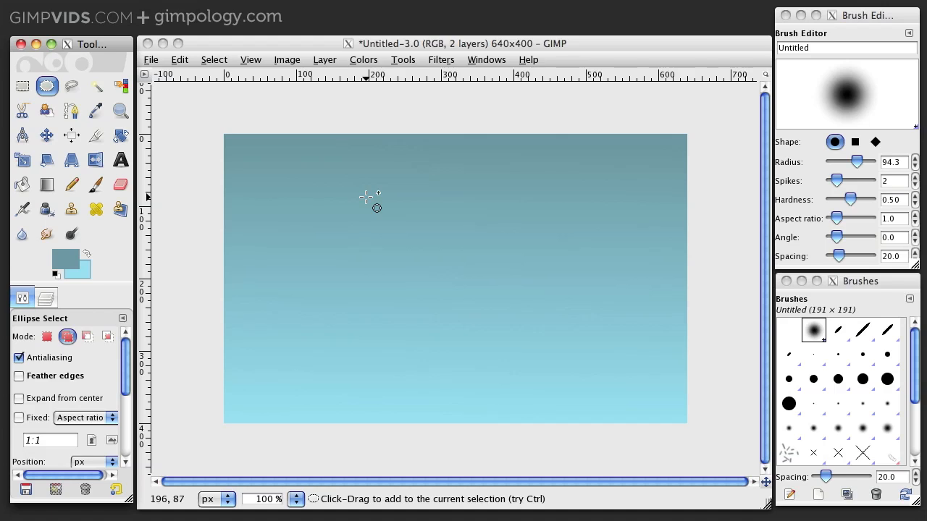
mouse_move(374, 212)
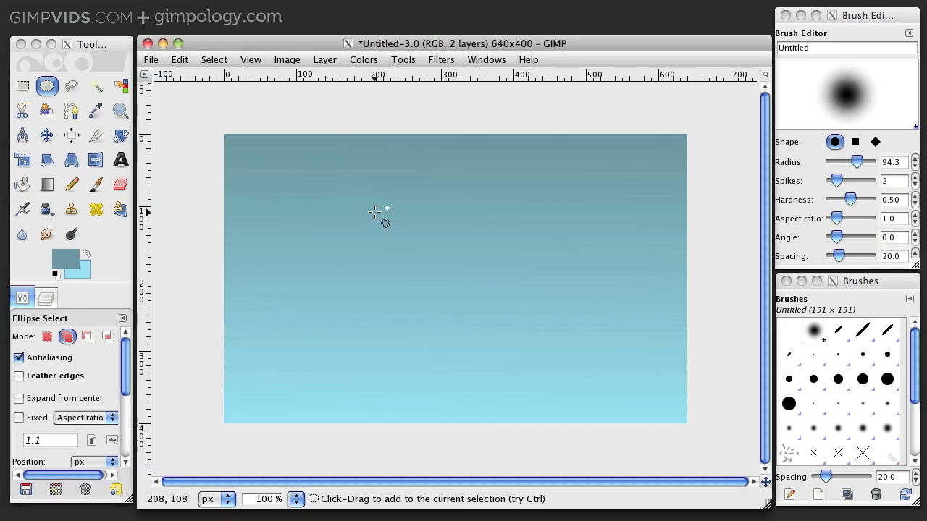
- Build a cloud-shaped selection from three overlapping ellipses in the upper middle of the sky
drag(354, 203, 406, 254)
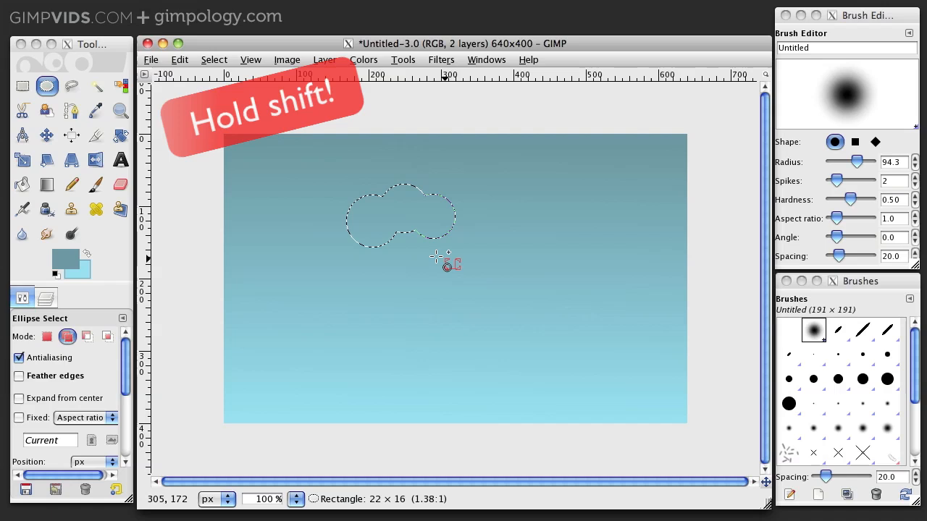
drag(388, 196, 461, 272)
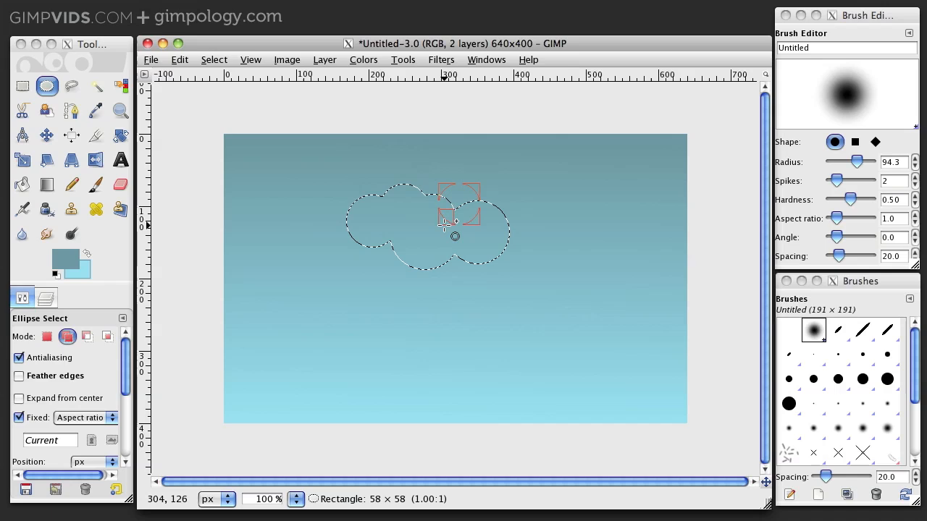
drag(446, 220, 504, 253)
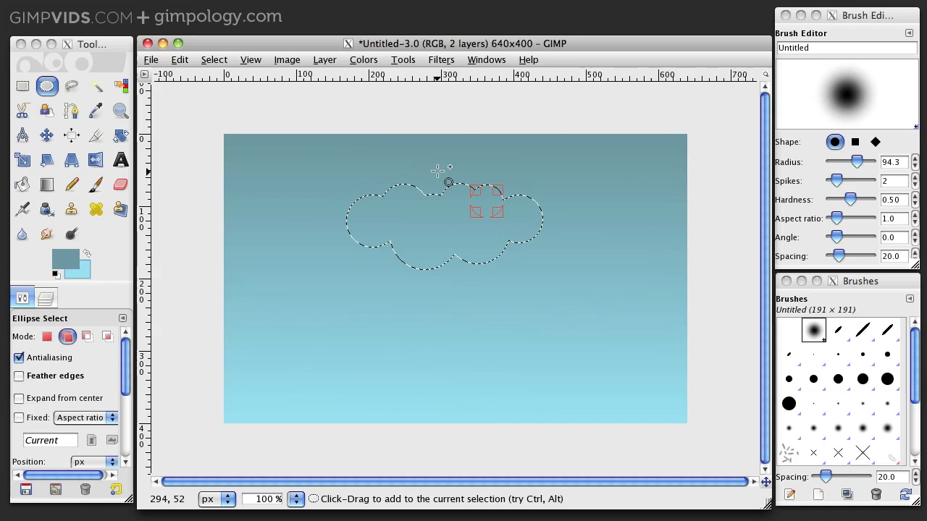
mouse_move(486, 301)
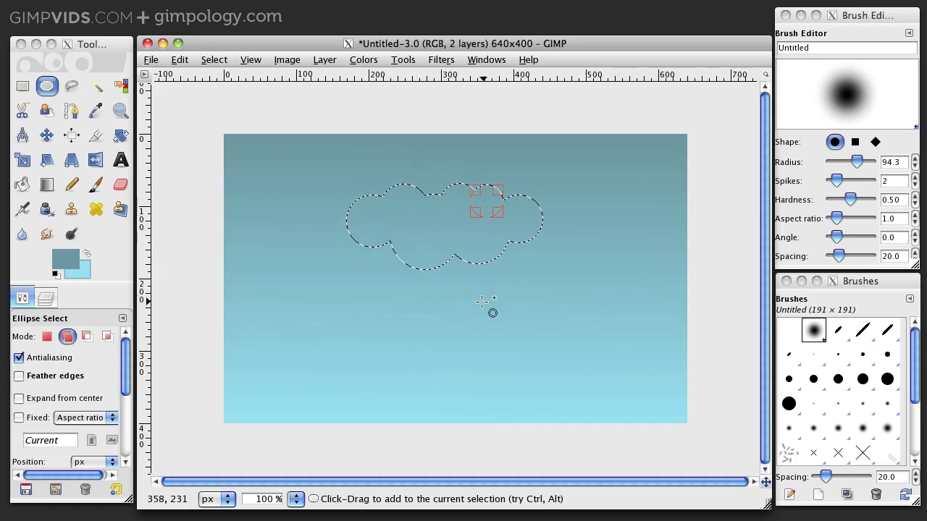
click(47, 298)
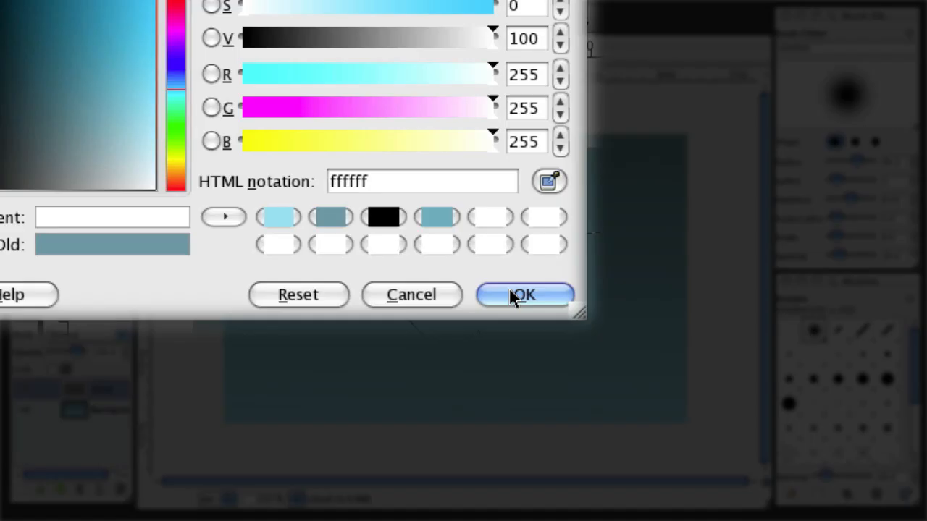
- Fill the cloud selection with white (ffffff)
click(523, 295)
text(de)
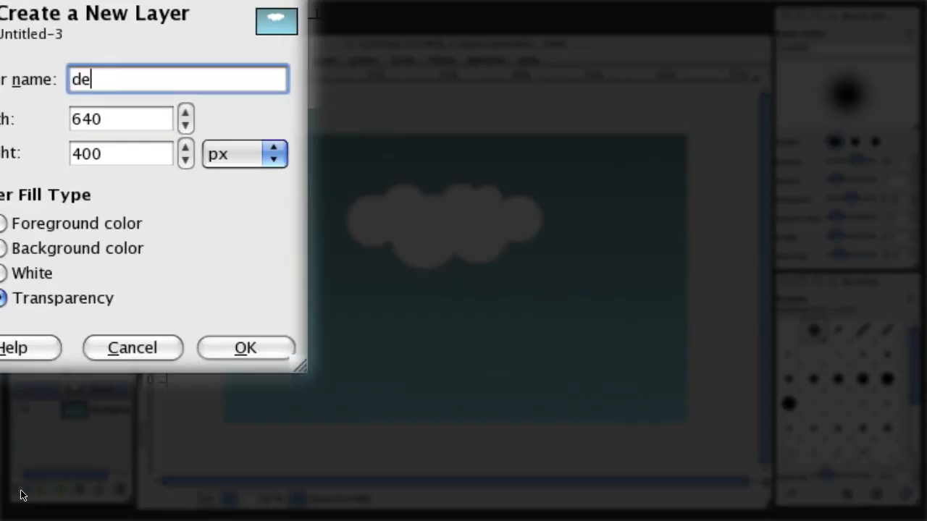
- Create the transparent 'depth' layer and set the painting colour to blue-grey 6798a2
click(245, 347)
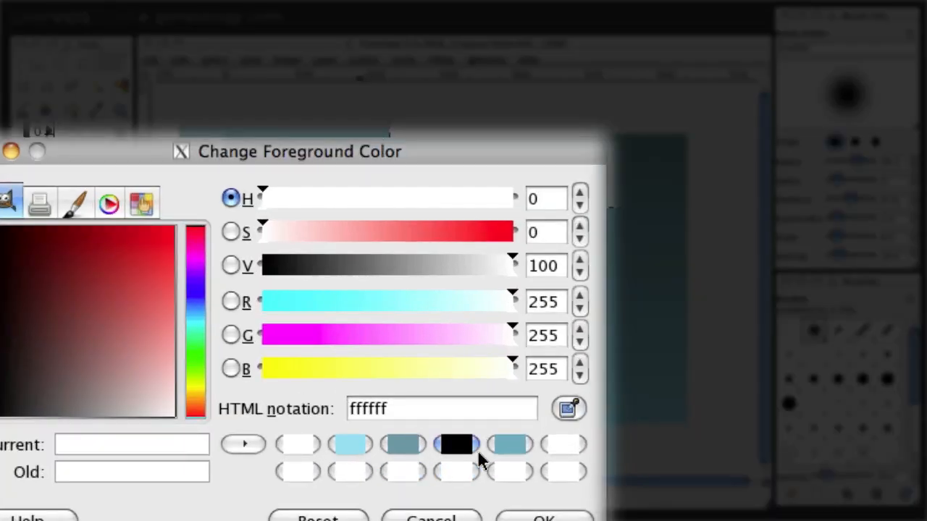
click(510, 443)
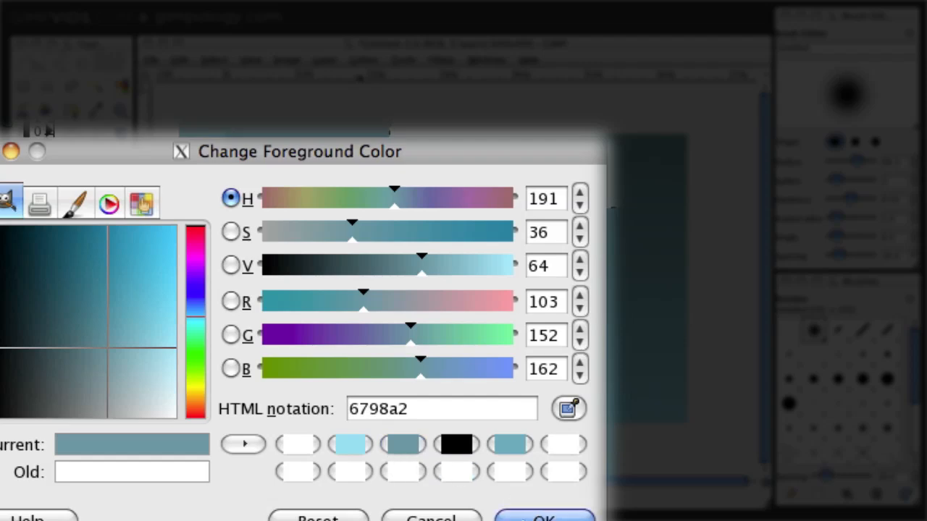
click(81, 365)
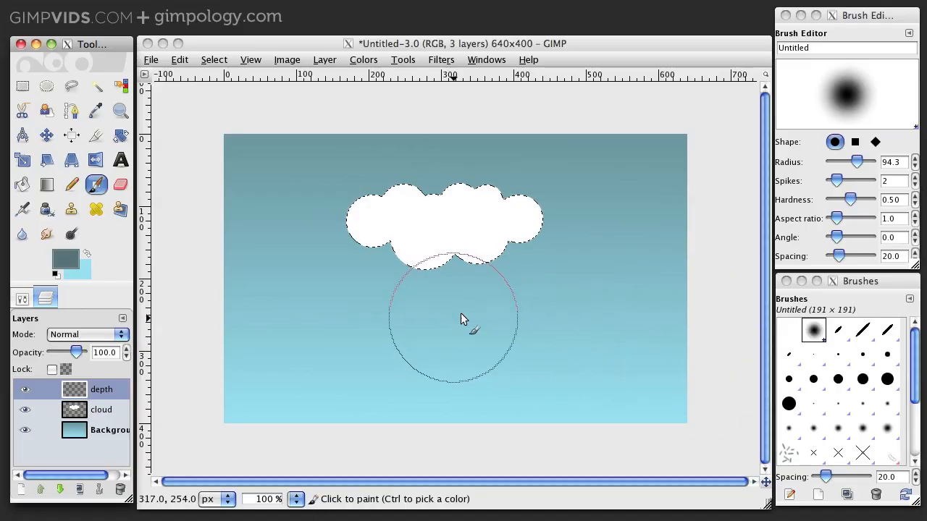
mouse_move(476, 312)
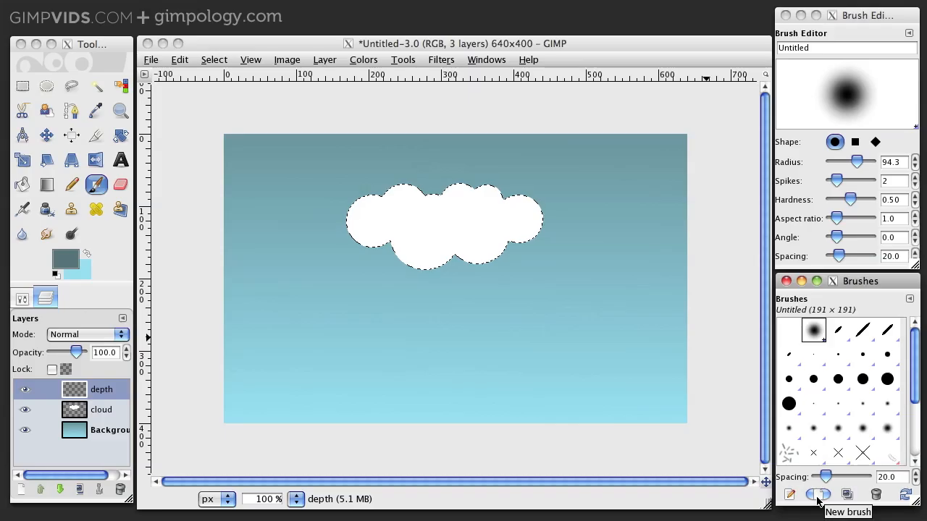
- Create a custom round brush with radius 58.8 and softened edges
click(818, 495)
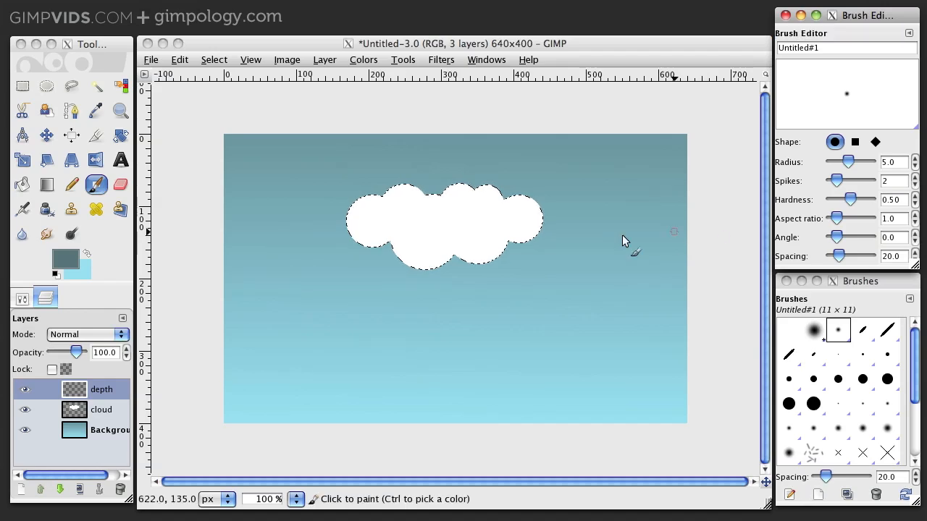
drag(848, 162, 855, 162)
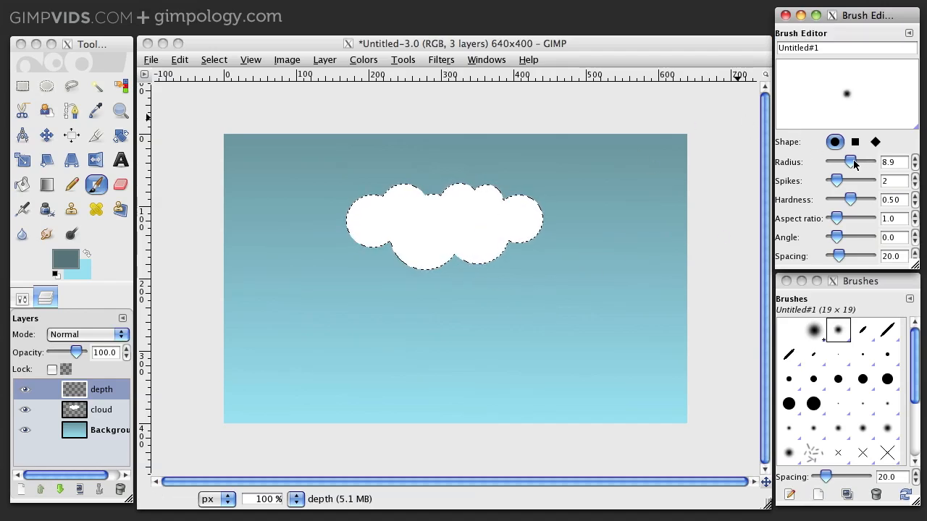
drag(851, 165, 857, 165)
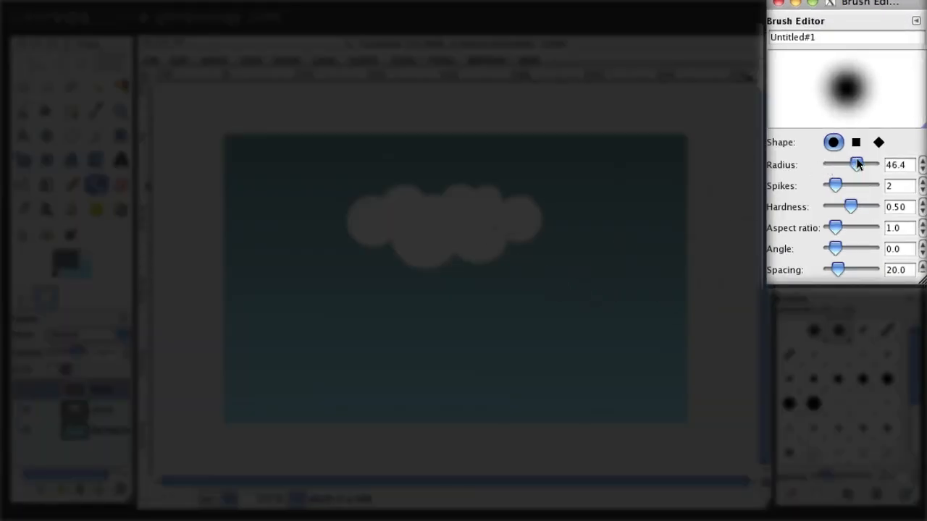
drag(857, 165, 862, 165)
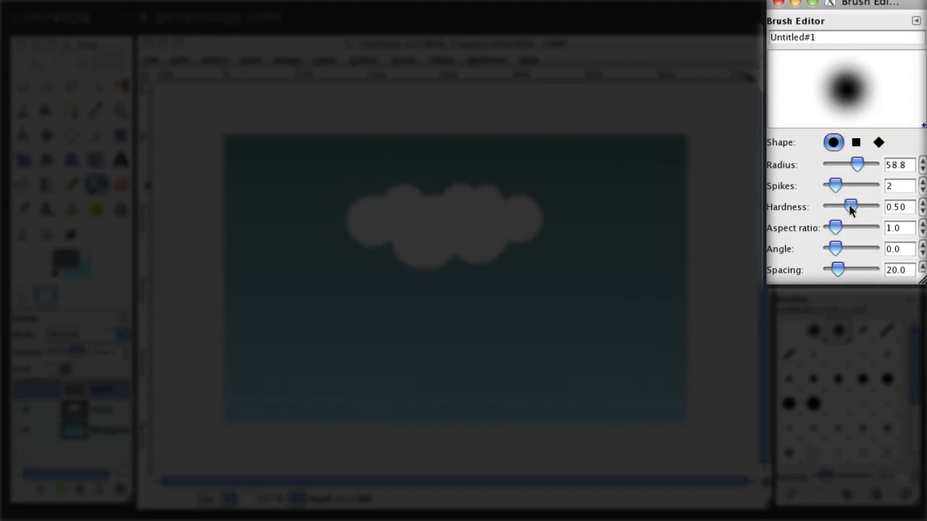
drag(851, 205, 836, 206)
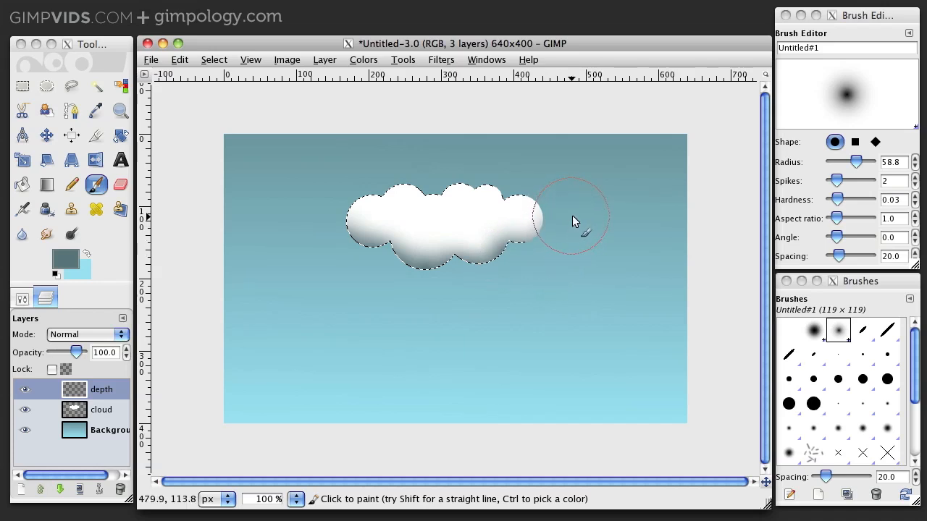
mouse_move(565, 229)
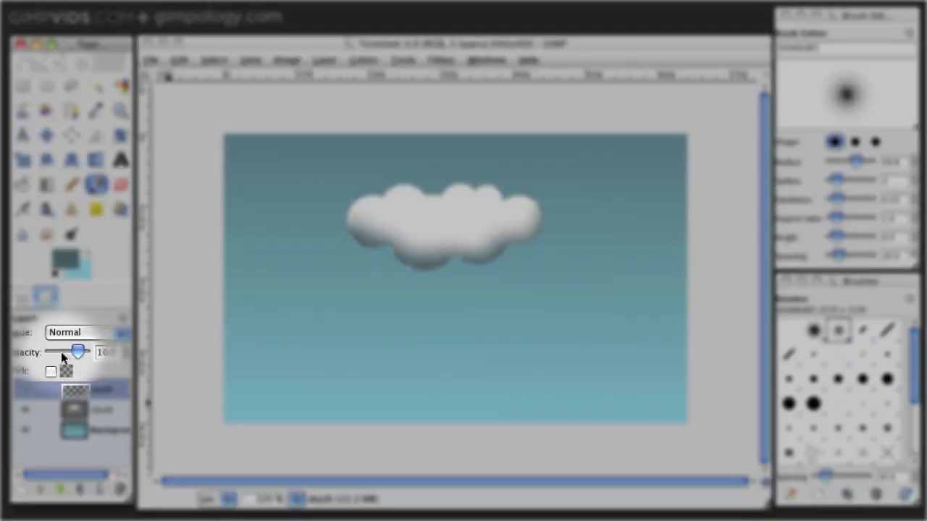
- Lower the depth layer's opacity to about 54% to soften the cloud shading
drag(78, 352, 67, 352)
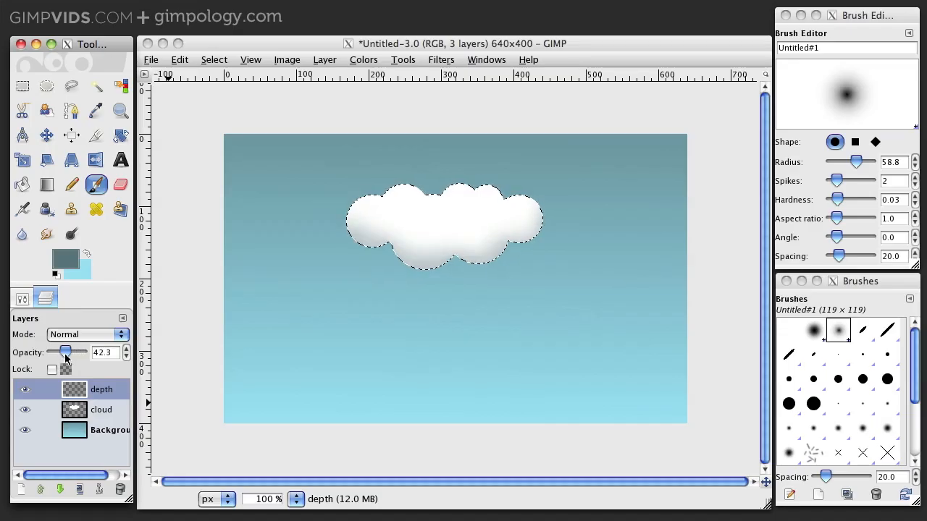
drag(65, 352, 68, 352)
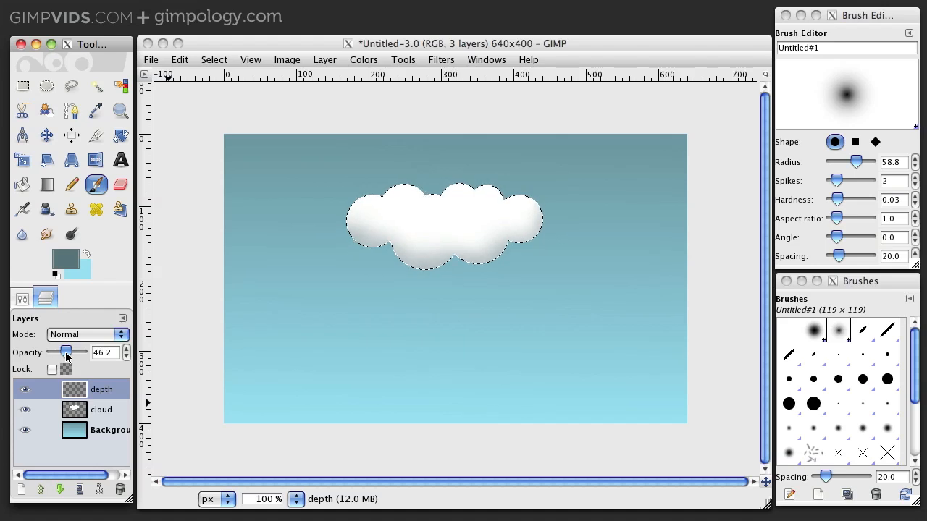
drag(66, 351, 71, 352)
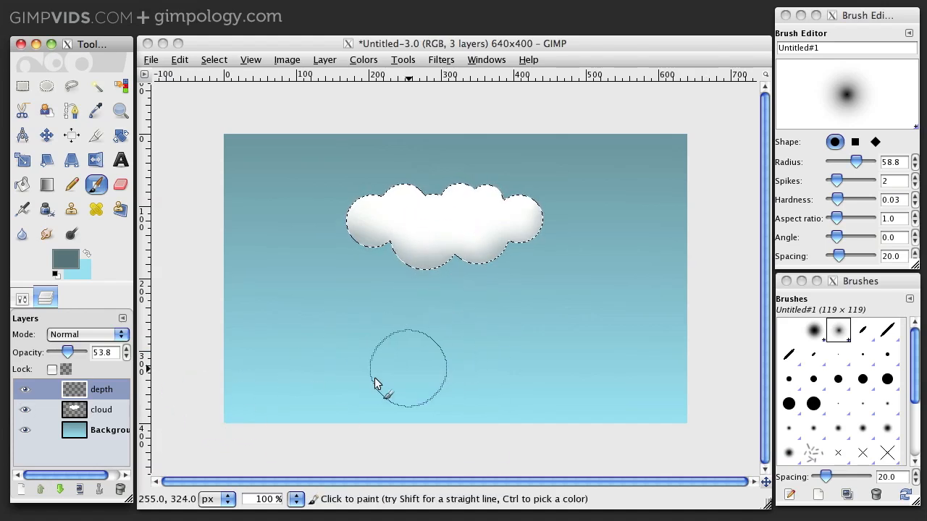
click(101, 408)
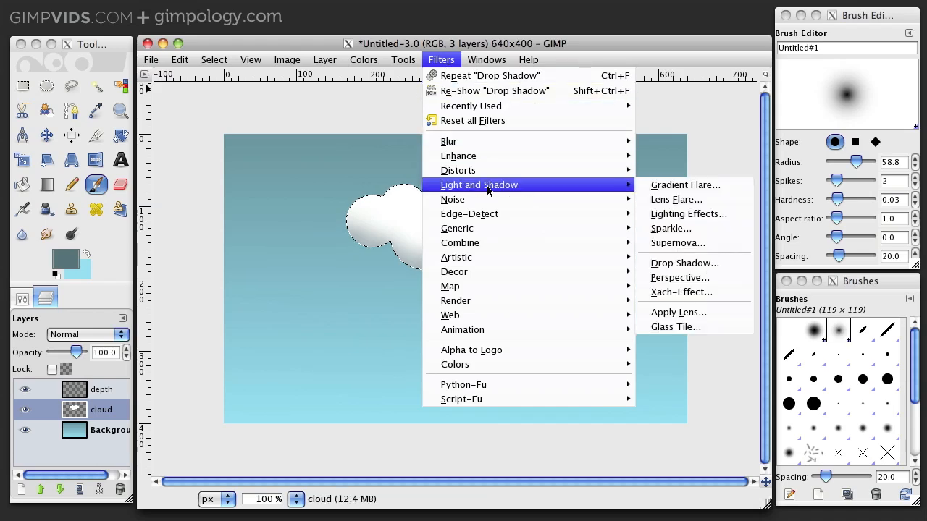
- Apply a Drop Shadow to the cloud layer, then clear the selection with Select > None
click(683, 264)
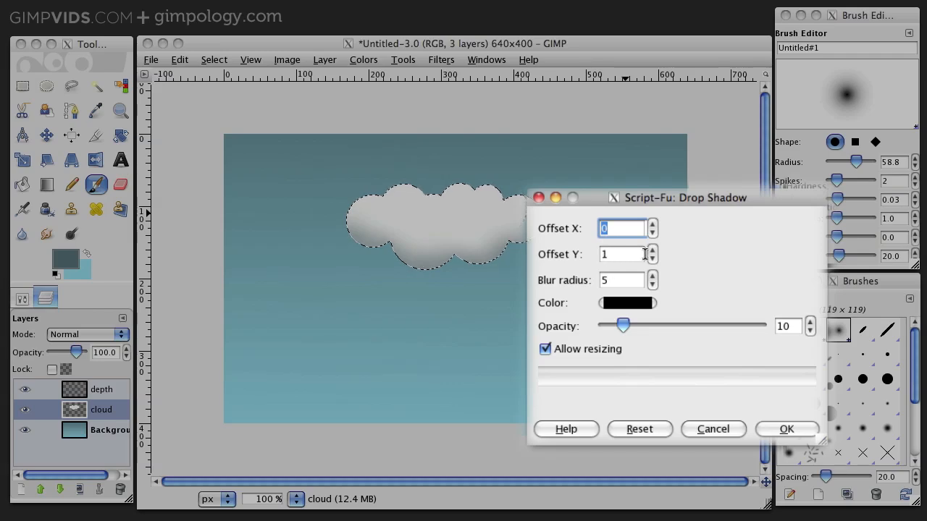
mouse_move(646, 351)
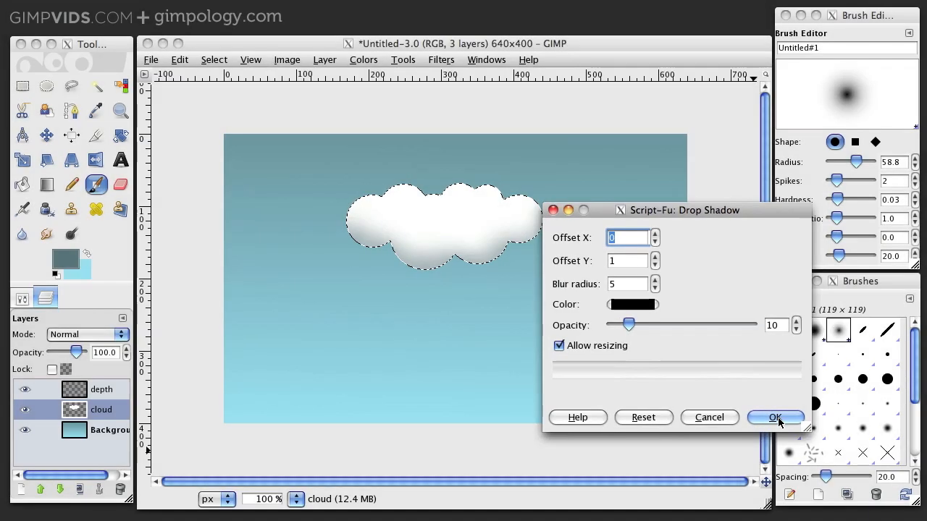
click(775, 417)
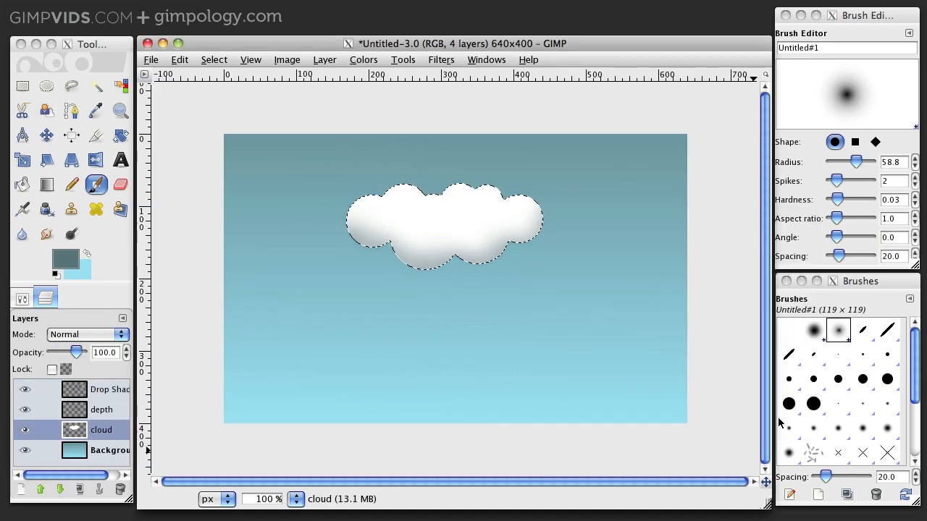
click(214, 60)
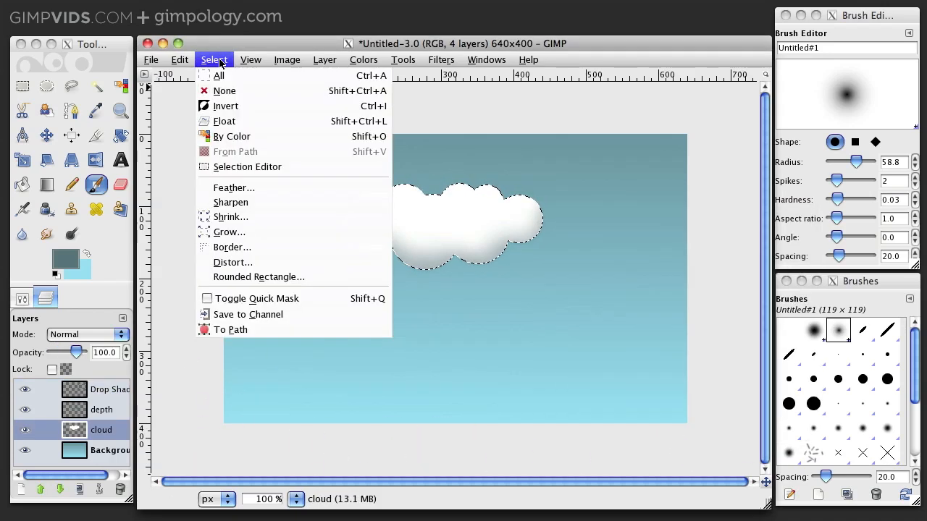
click(225, 90)
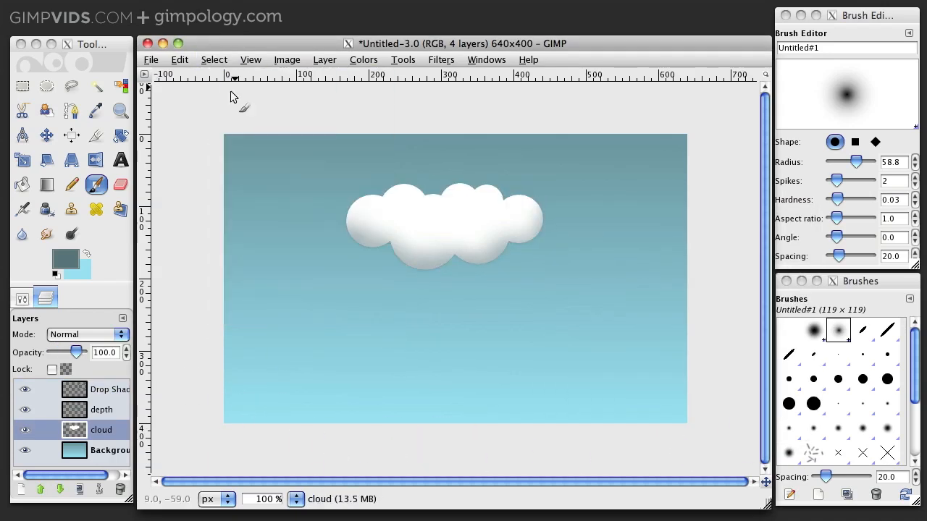